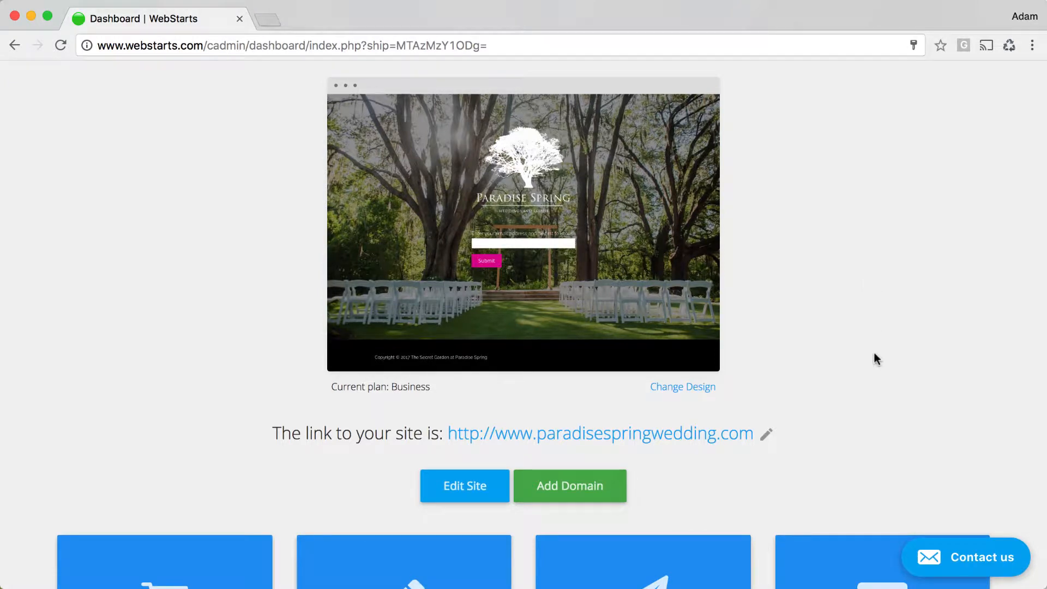
- Bring up Manage Store from the Store tile, listing the site's products
{"action": "scroll", "scroll_direction": "down", "scroll_amount": 3}
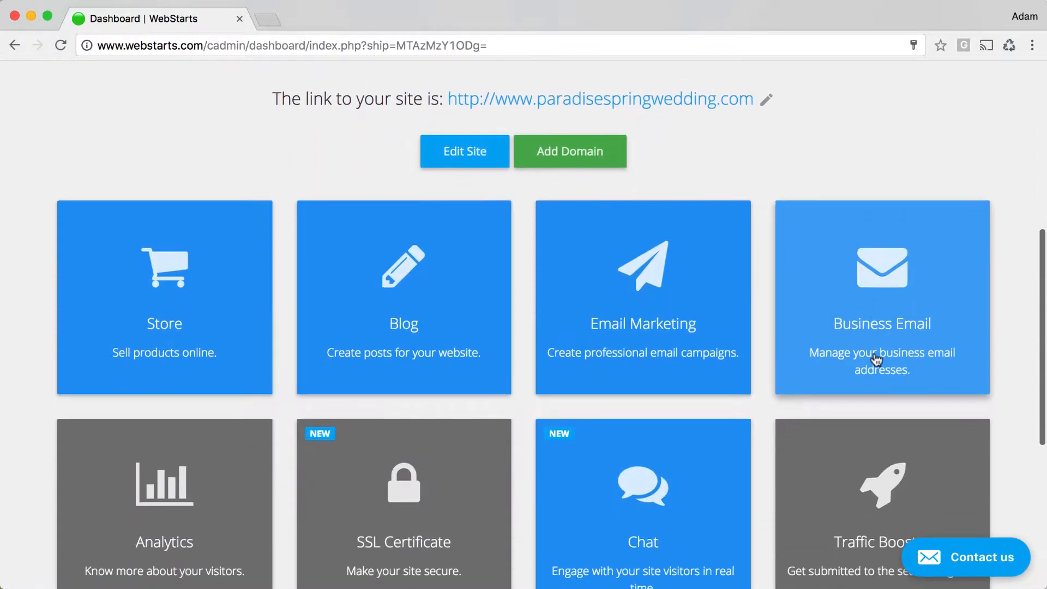
{"action": "mouse_move", "coordinate": [178, 340]}
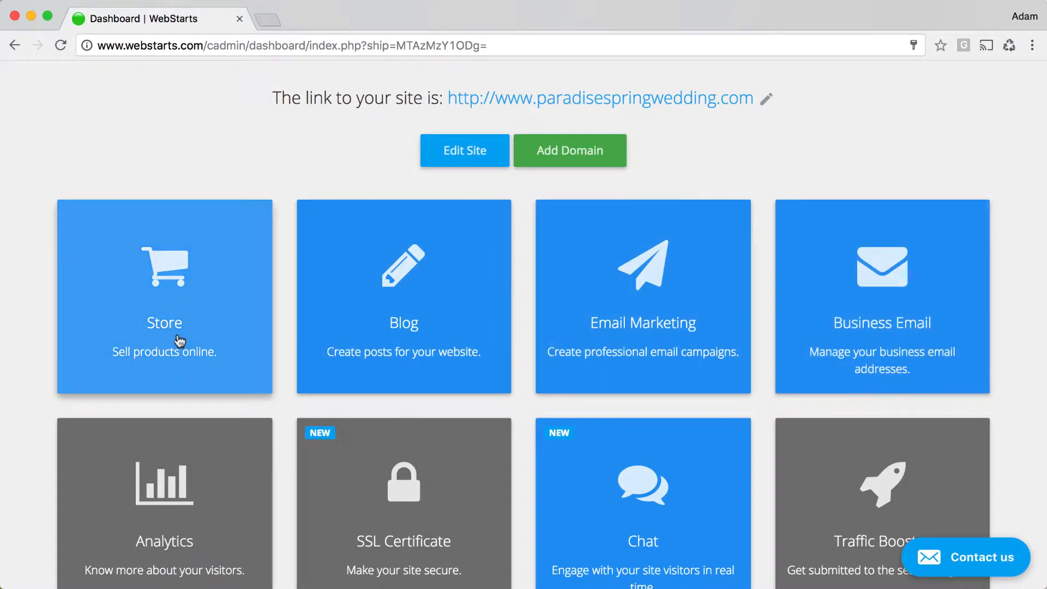
{"action": "left_click", "coordinate": [164, 297]}
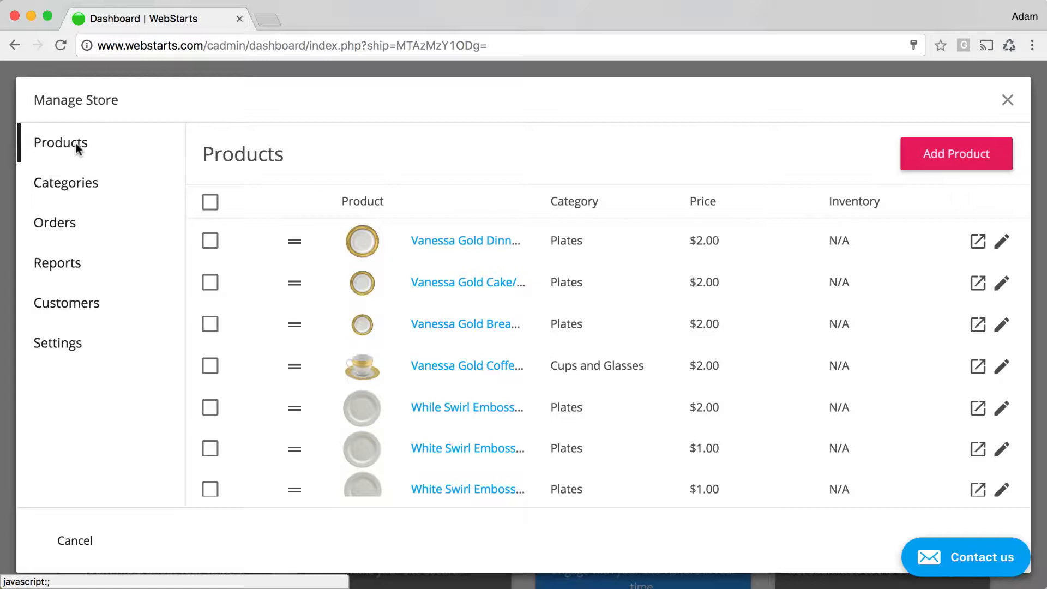
{"action": "mouse_move", "coordinate": [119, 110]}
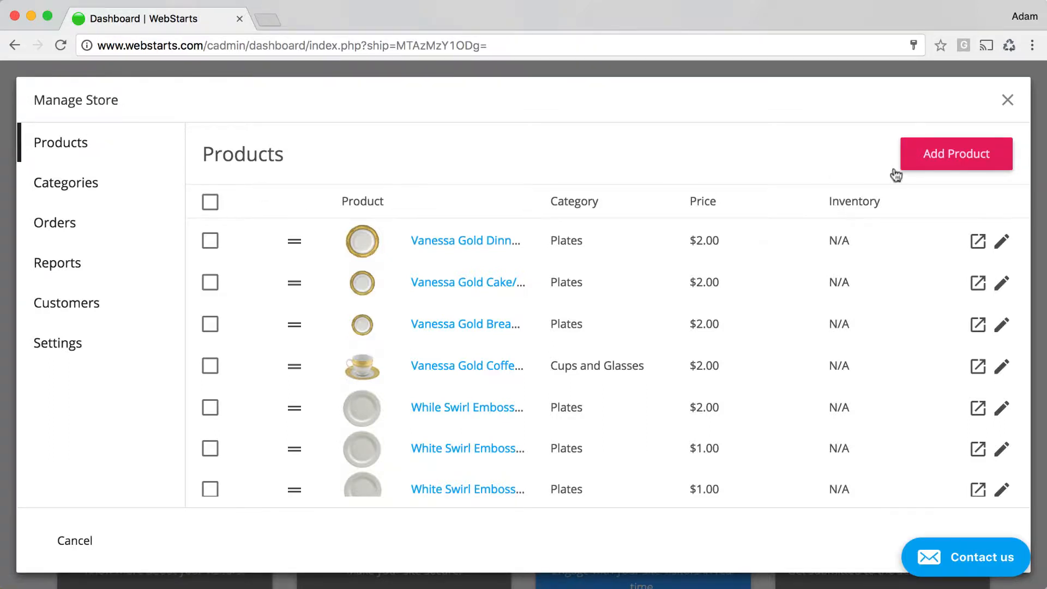
- Add a product titled 'Gold Banded Wine Glass' with description 'Gold banded wine glass'
{"action": "left_click", "coordinate": [955, 154]}
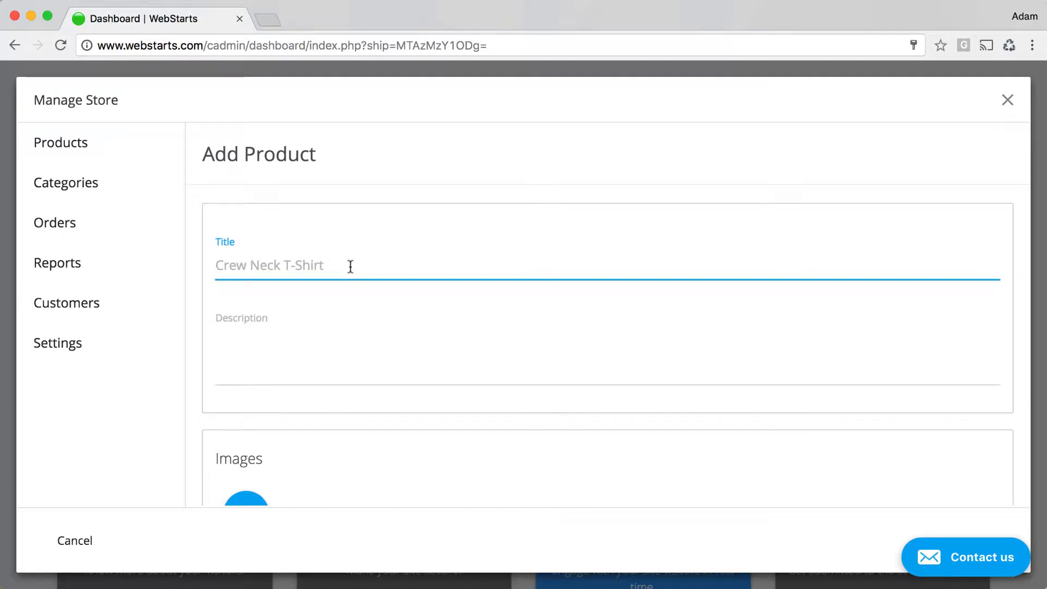
{"action": "type", "text": "Gold Banded"}
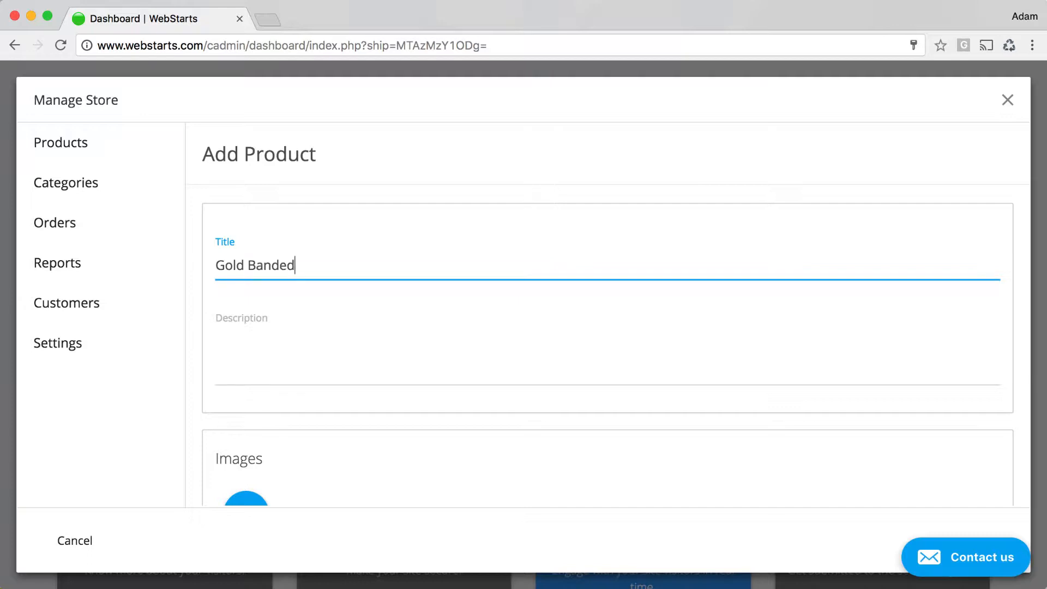
{"action": "type", "text": "Wine Glass"}
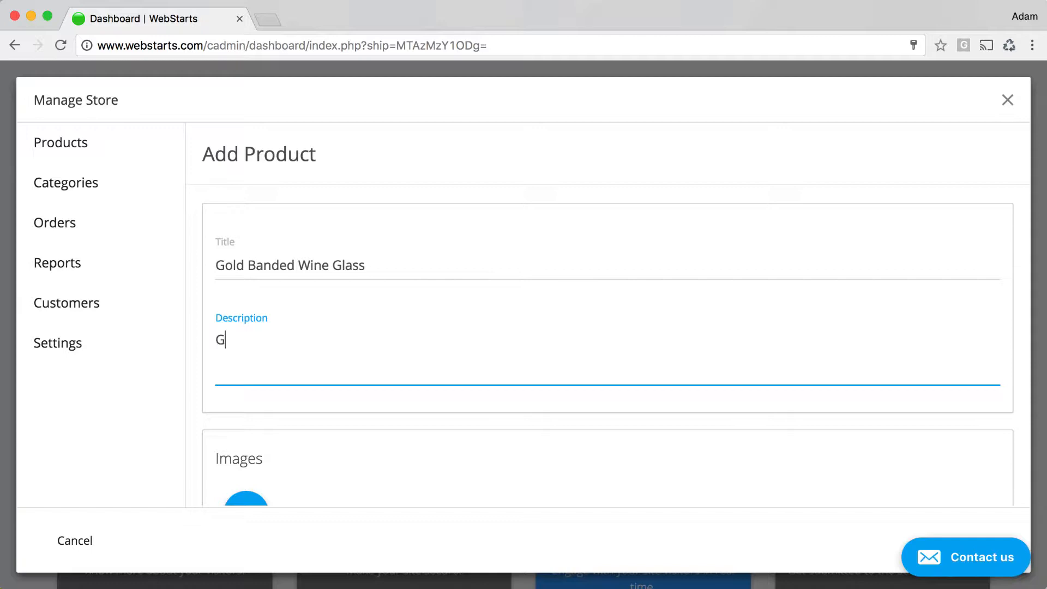
{"action": "type", "text": "old band"}
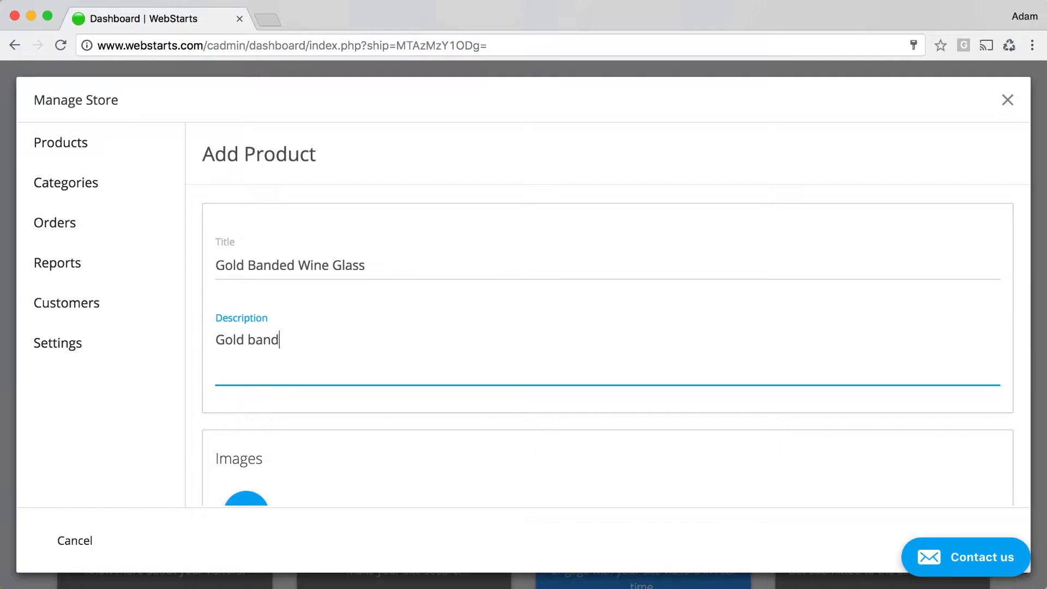
{"action": "type", "text": "ed wine"}
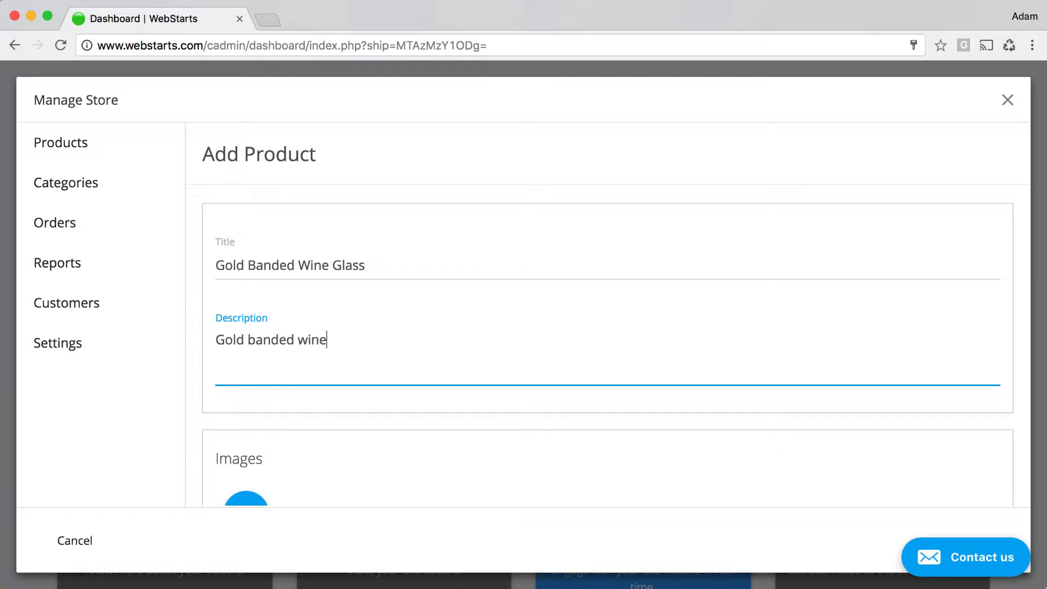
{"action": "type", "text": "glass"}
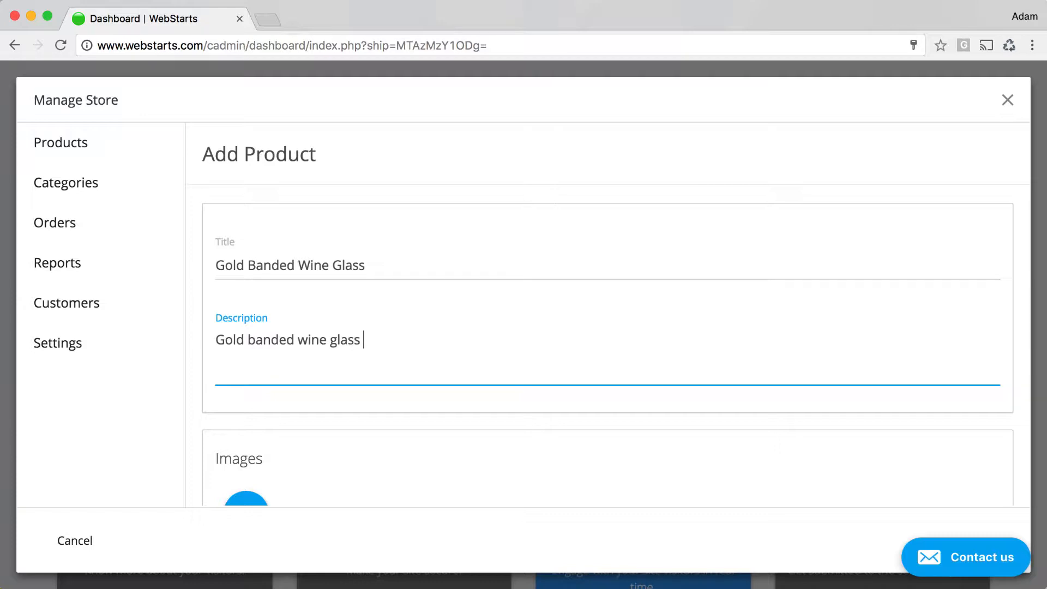
- Attach the Gold Band Goblet picture from My Images as the product image
{"action": "left_click", "coordinate": [245, 500]}
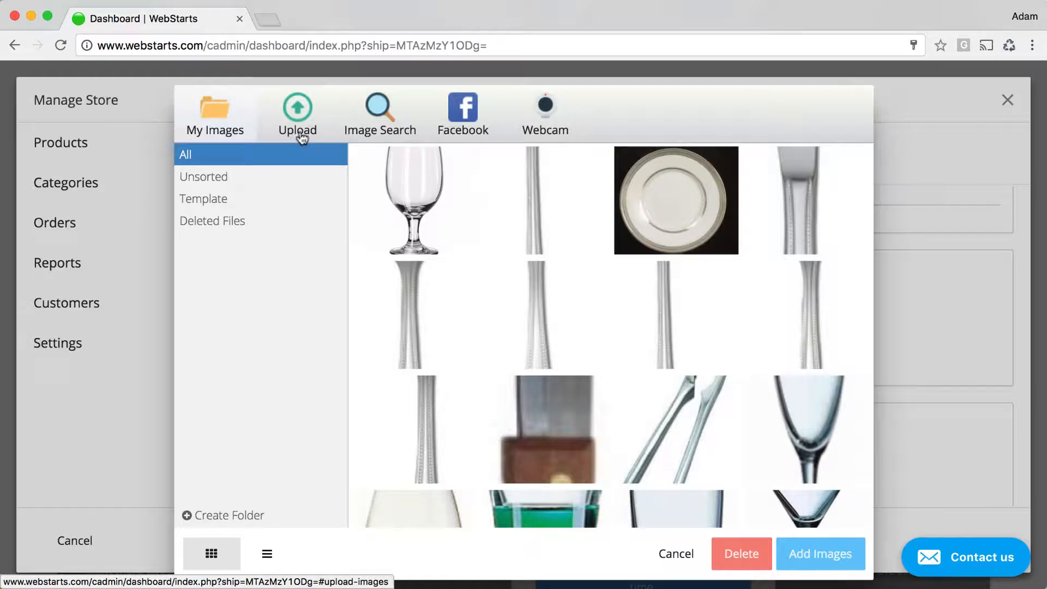
{"action": "left_click", "coordinate": [380, 114]}
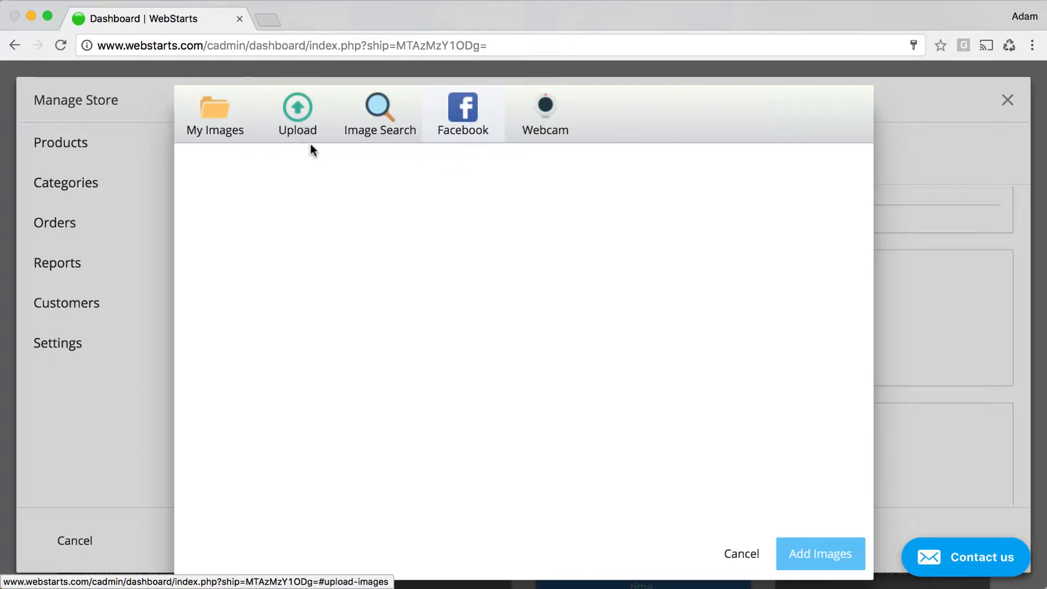
{"action": "left_click", "coordinate": [215, 114]}
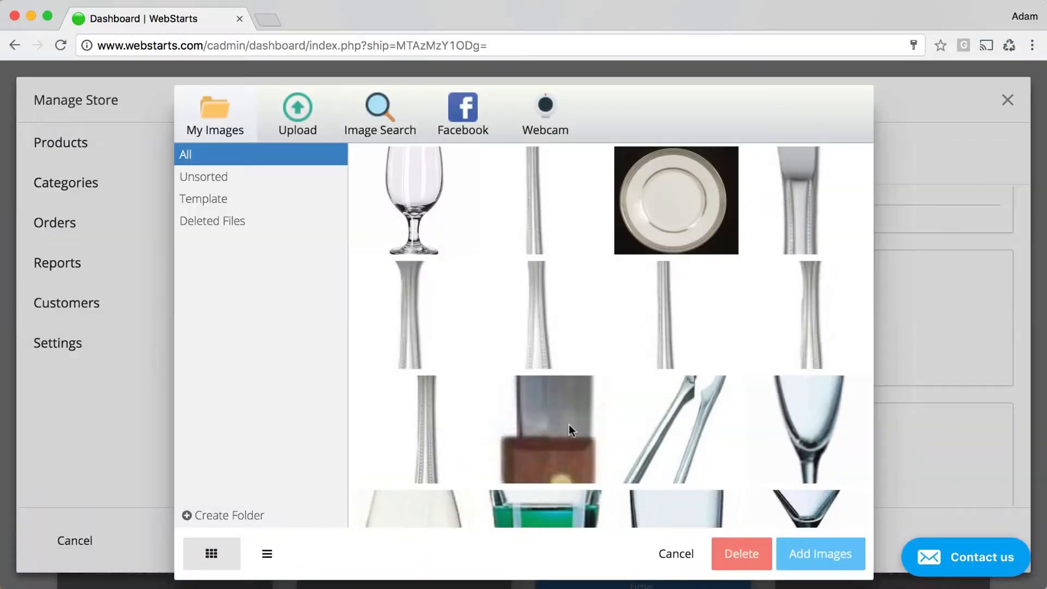
{"action": "scroll", "scroll_direction": "down", "scroll_amount": 3}
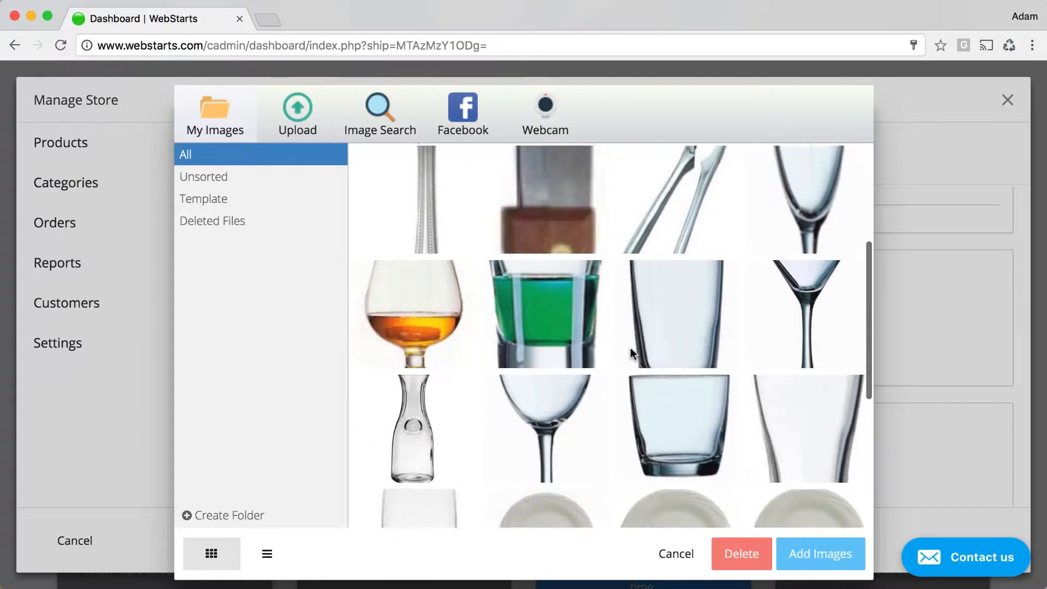
{"action": "scroll", "scroll_direction": "down", "scroll_amount": 3}
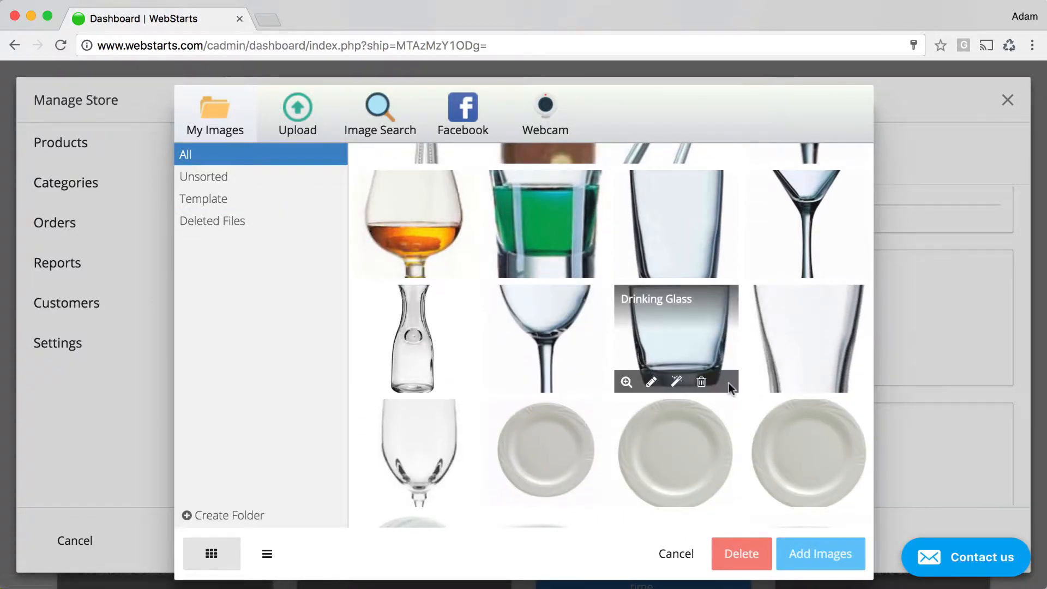
{"action": "scroll", "scroll_direction": "down", "scroll_amount": 3}
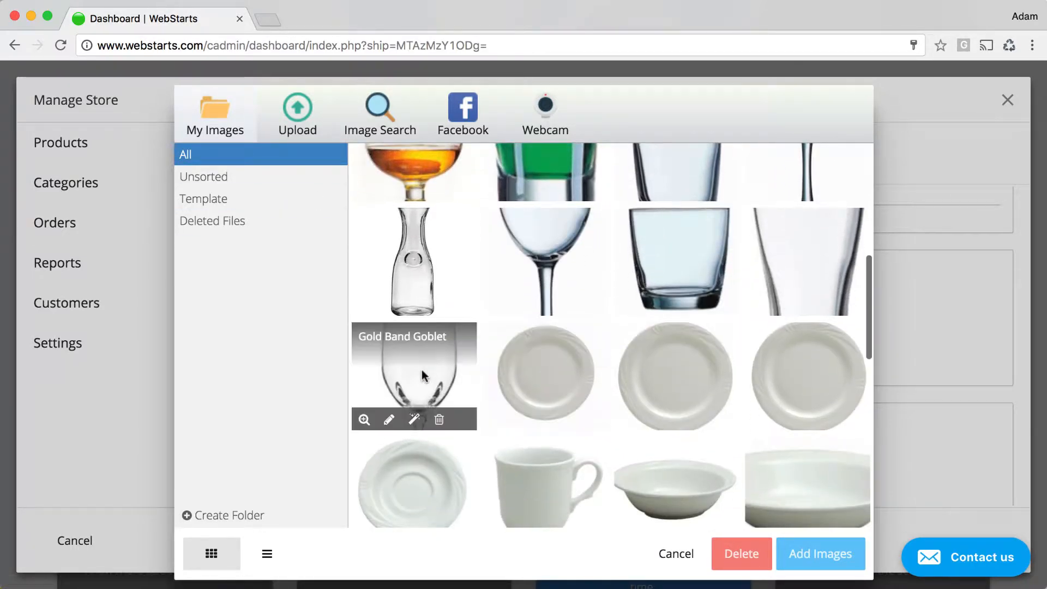
{"action": "left_click", "coordinate": [820, 554]}
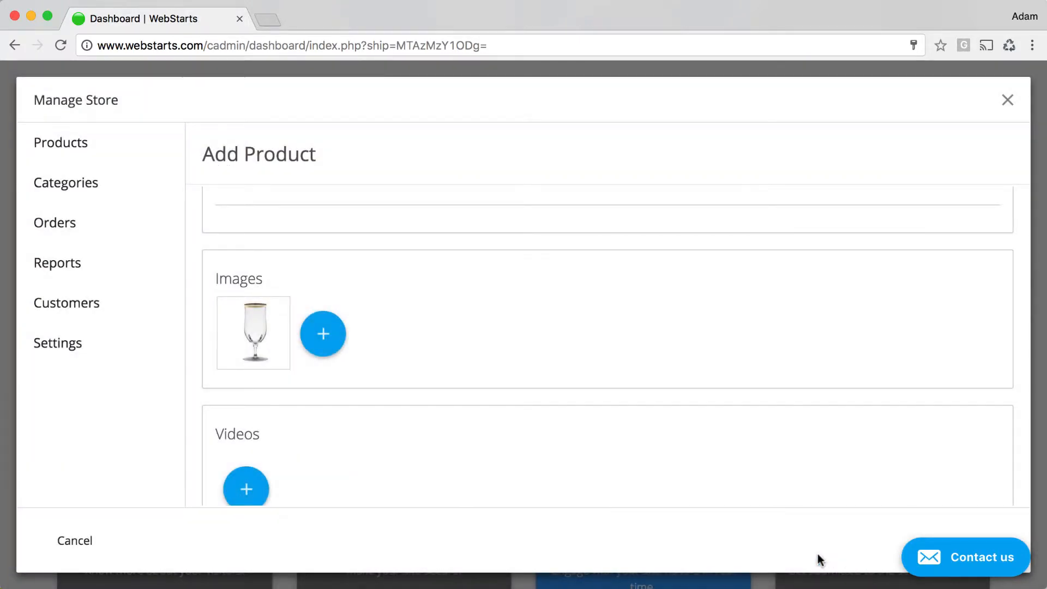
{"action": "scroll", "scroll_direction": "down", "scroll_amount": 3}
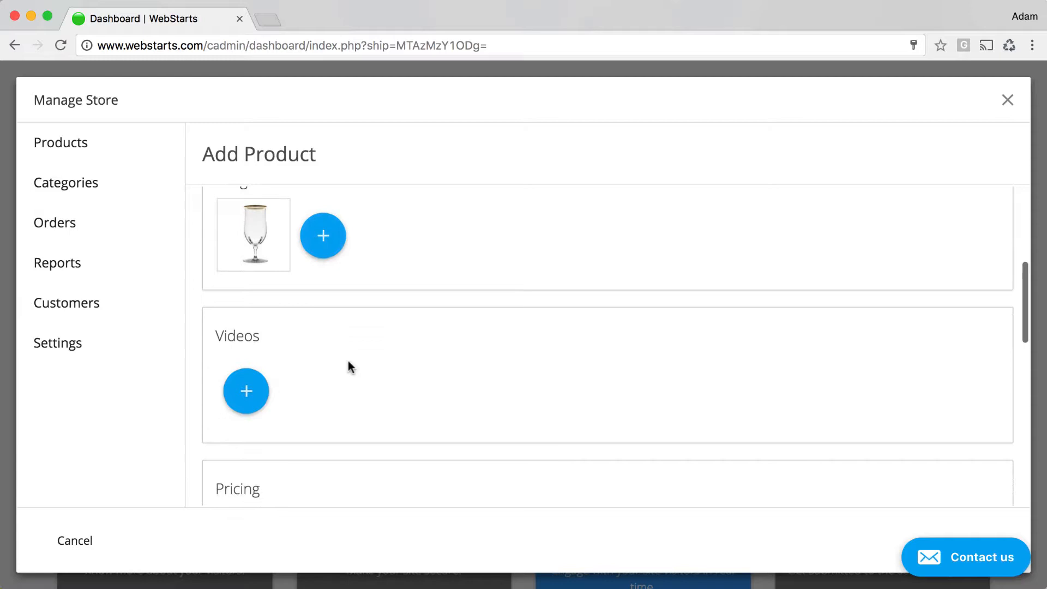
{"action": "mouse_move", "coordinate": [245, 390]}
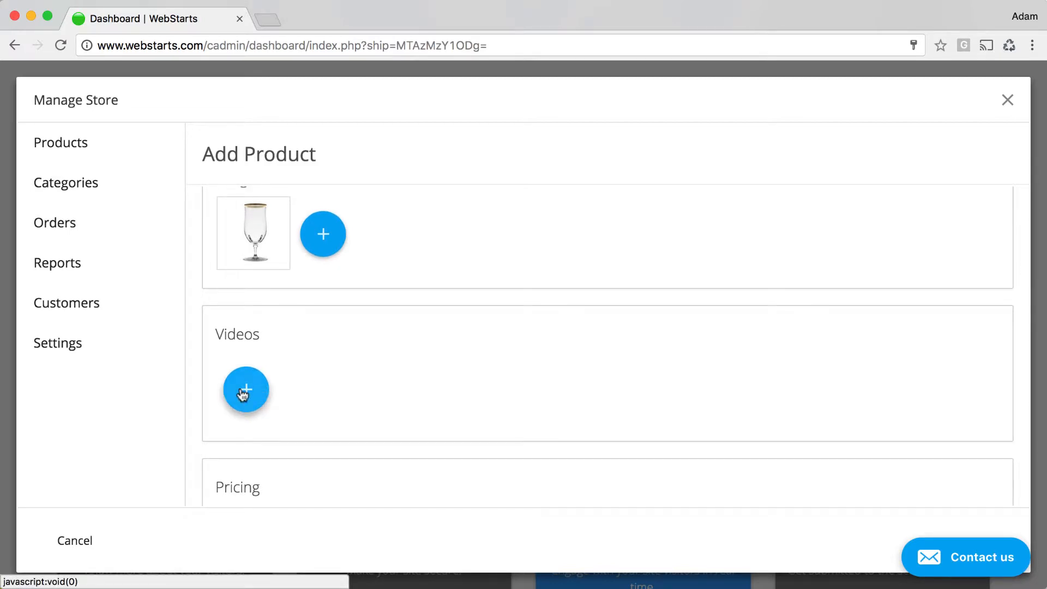
{"action": "left_click", "coordinate": [245, 389]}
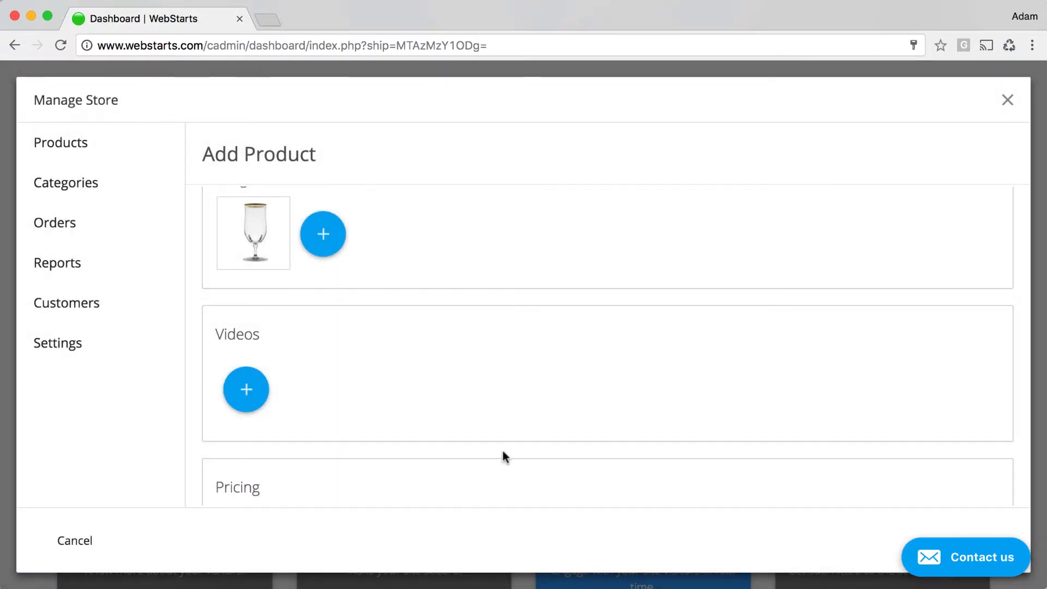
- Price the product at 2.00 and assign it to the Cups and Glasses category
{"action": "scroll", "scroll_direction": "down", "scroll_amount": 3}
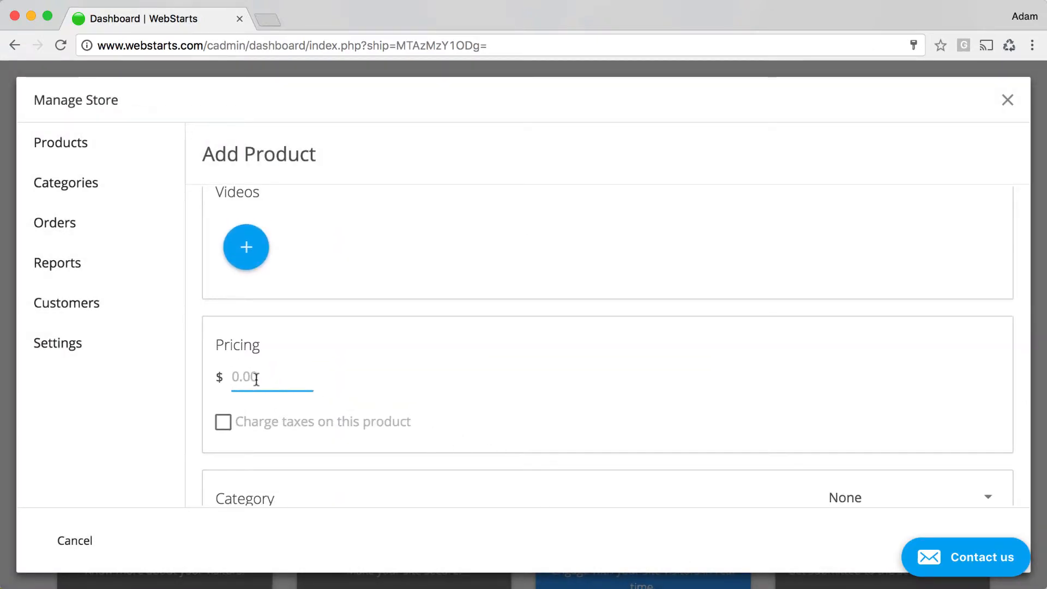
{"action": "type", "text": "2.00"}
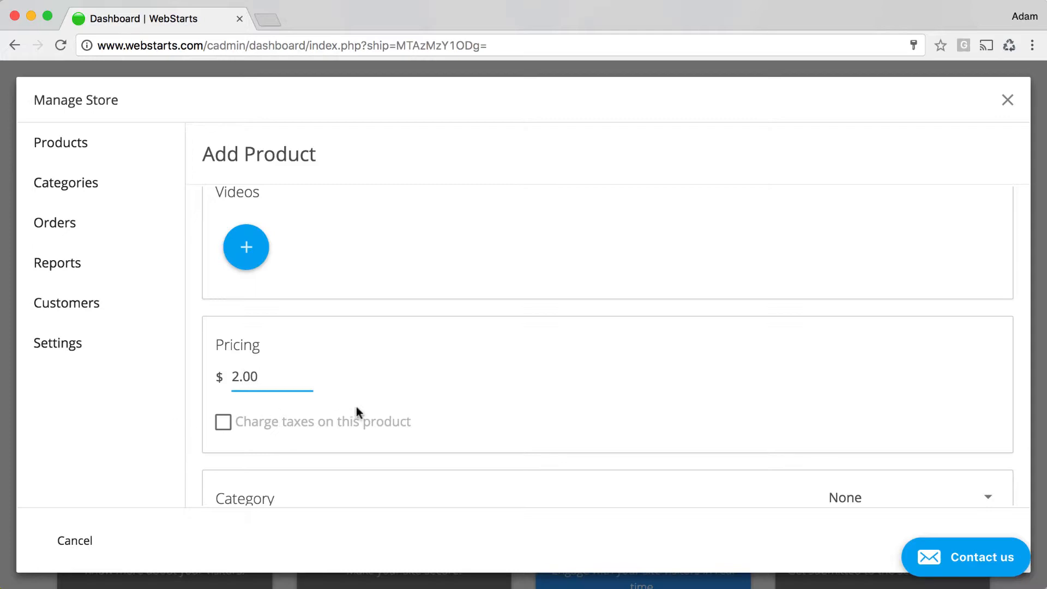
{"action": "scroll", "scroll_direction": "down", "scroll_amount": 3}
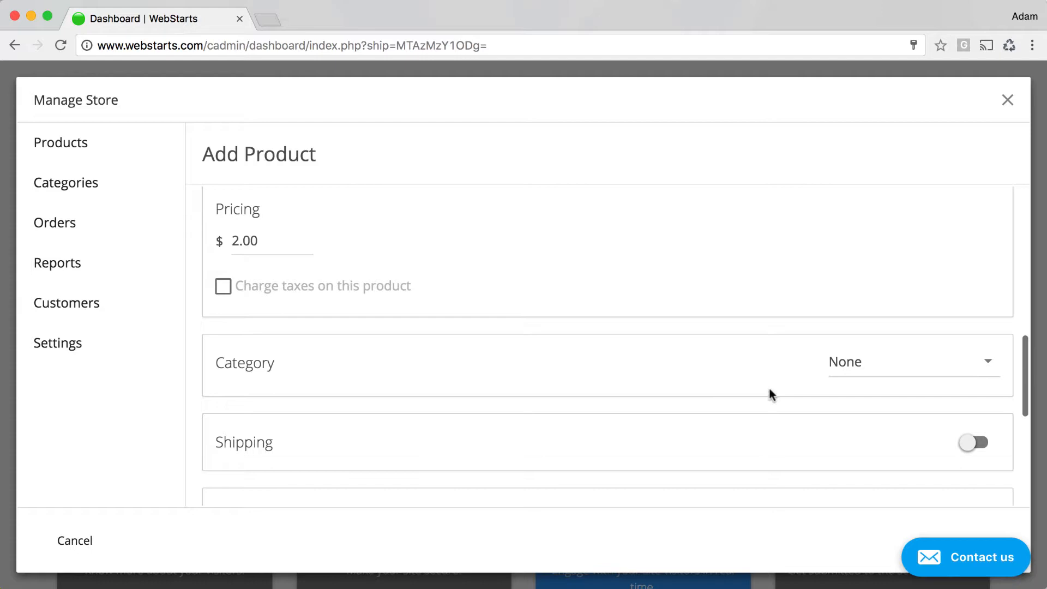
{"action": "left_click", "coordinate": [911, 361]}
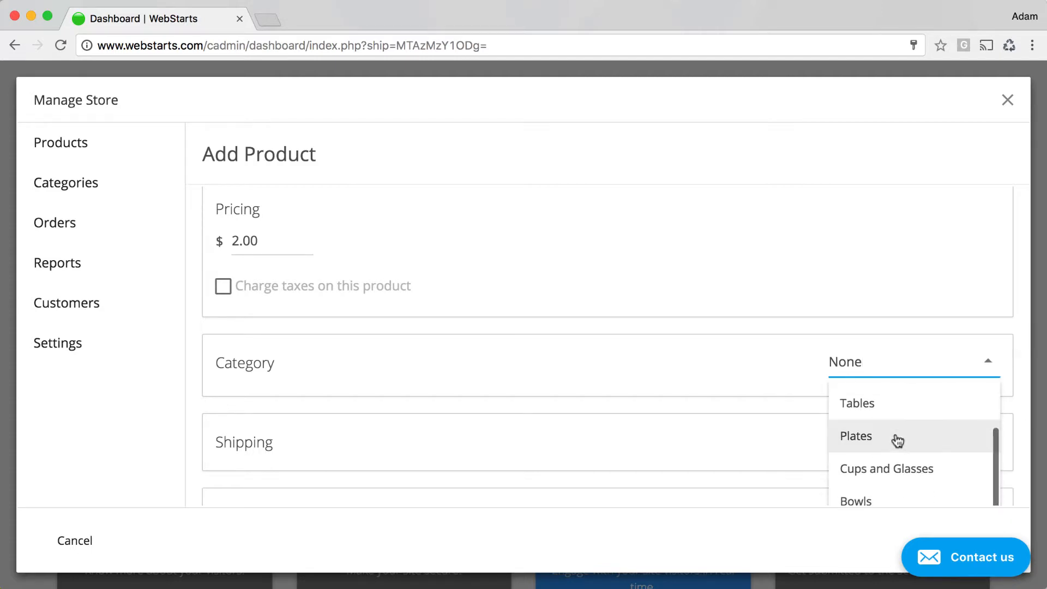
{"action": "left_click", "coordinate": [885, 467]}
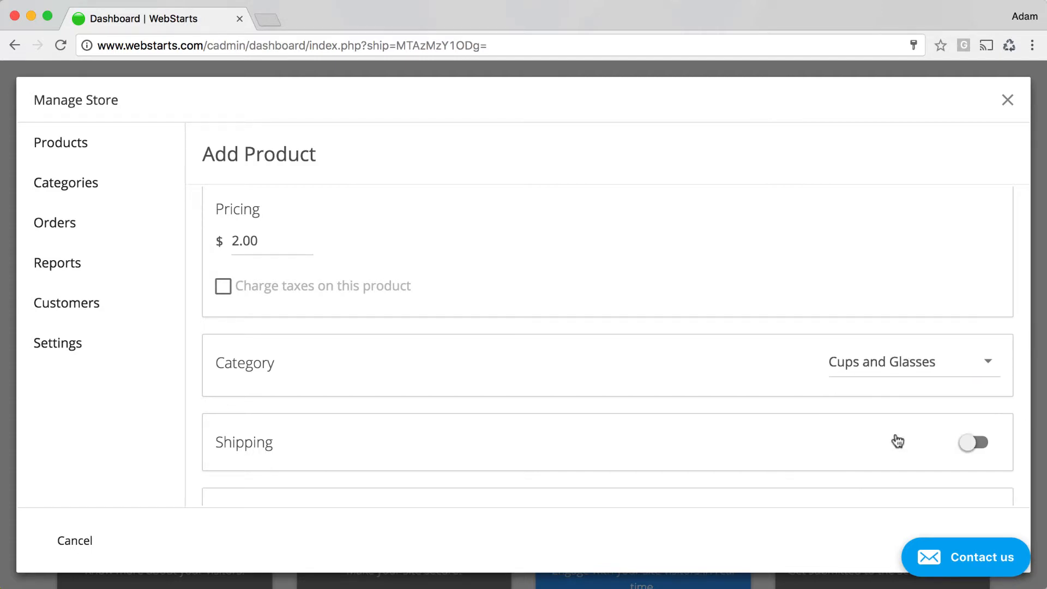
{"action": "left_click", "coordinate": [913, 361]}
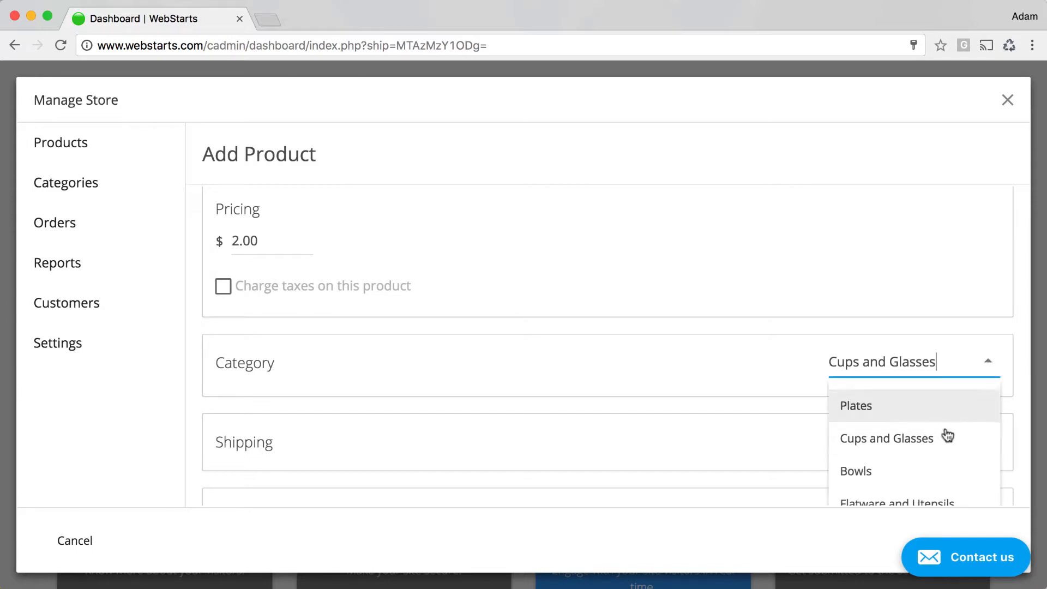
{"action": "scroll", "scroll_direction": "down", "scroll_amount": 3}
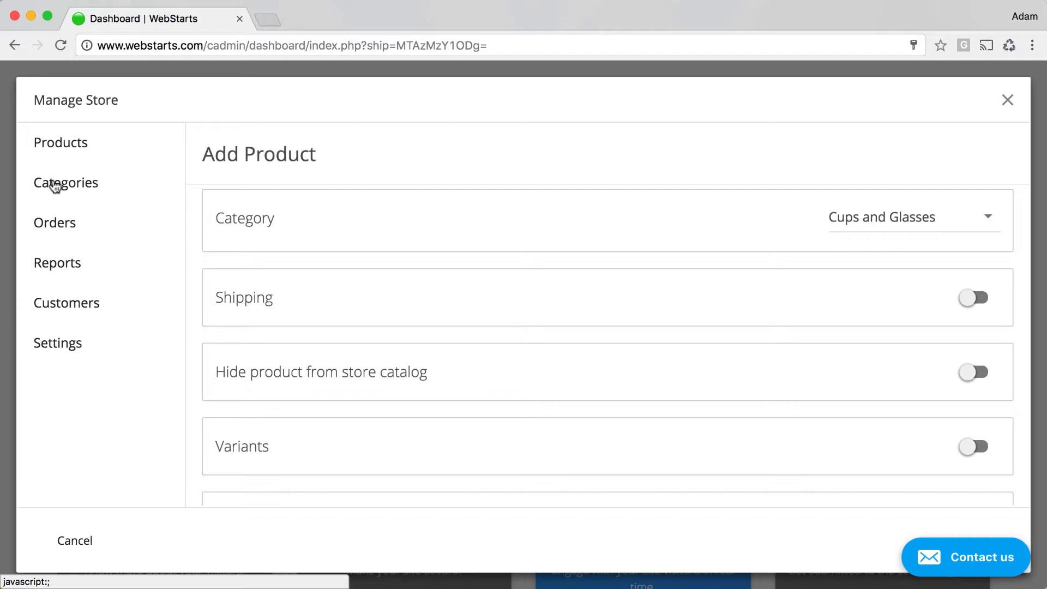
{"action": "mouse_move", "coordinate": [974, 306]}
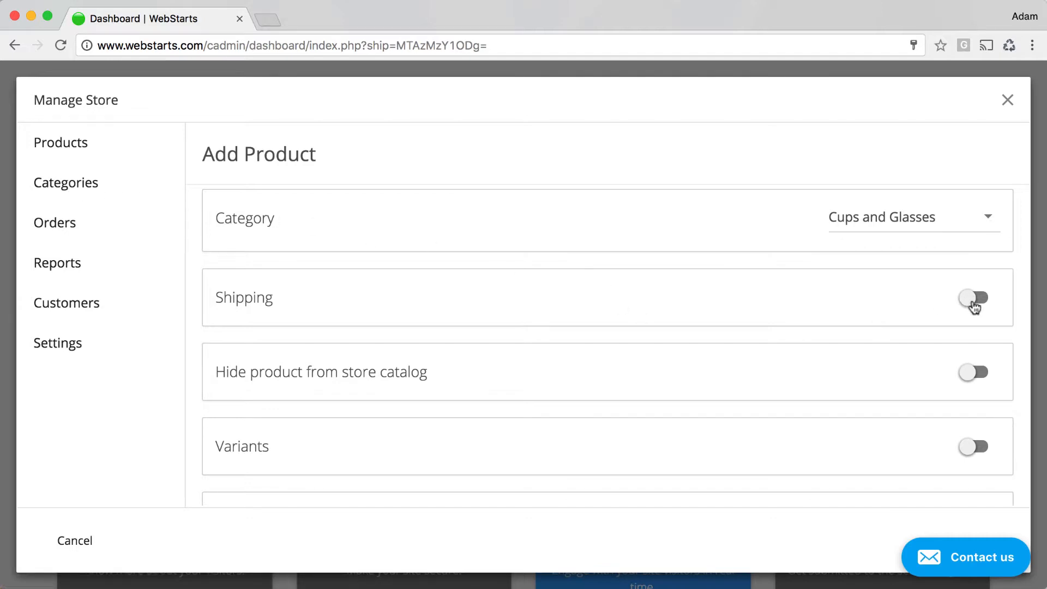
{"action": "left_click", "coordinate": [973, 298]}
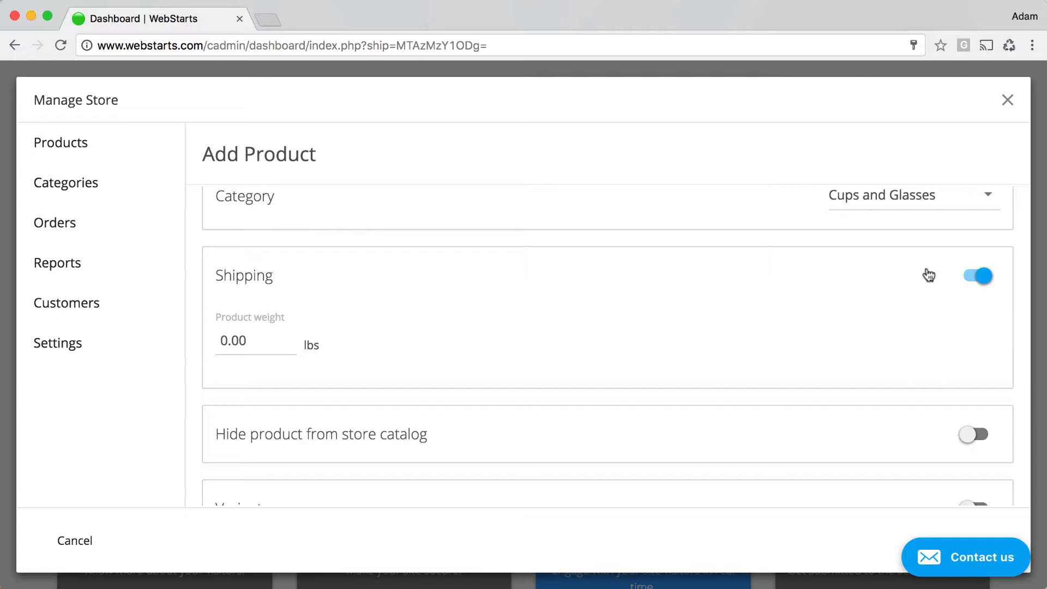
{"action": "left_click", "coordinate": [976, 275]}
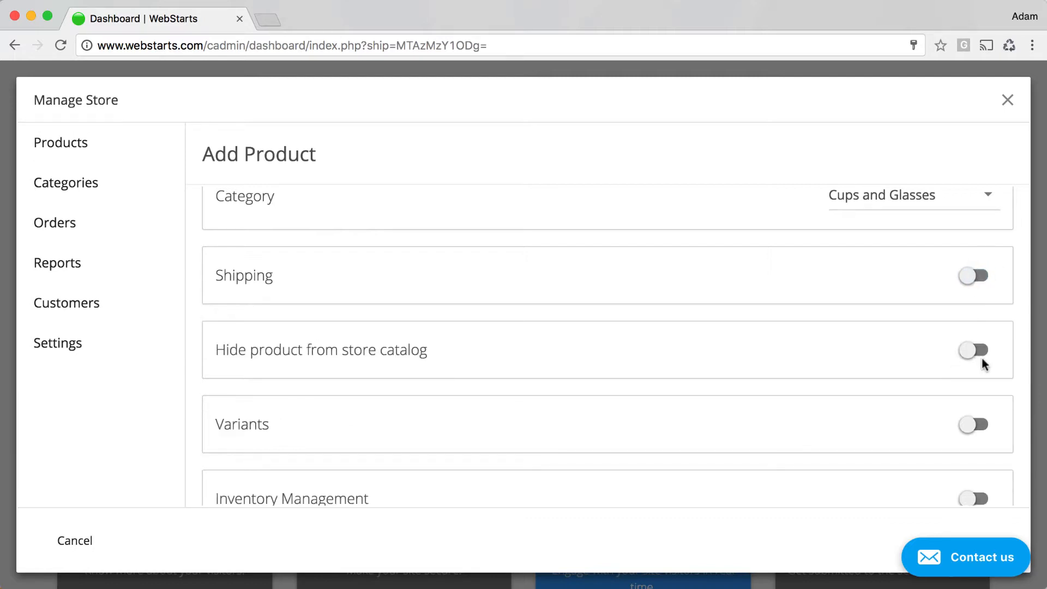
{"action": "mouse_move", "coordinate": [301, 357]}
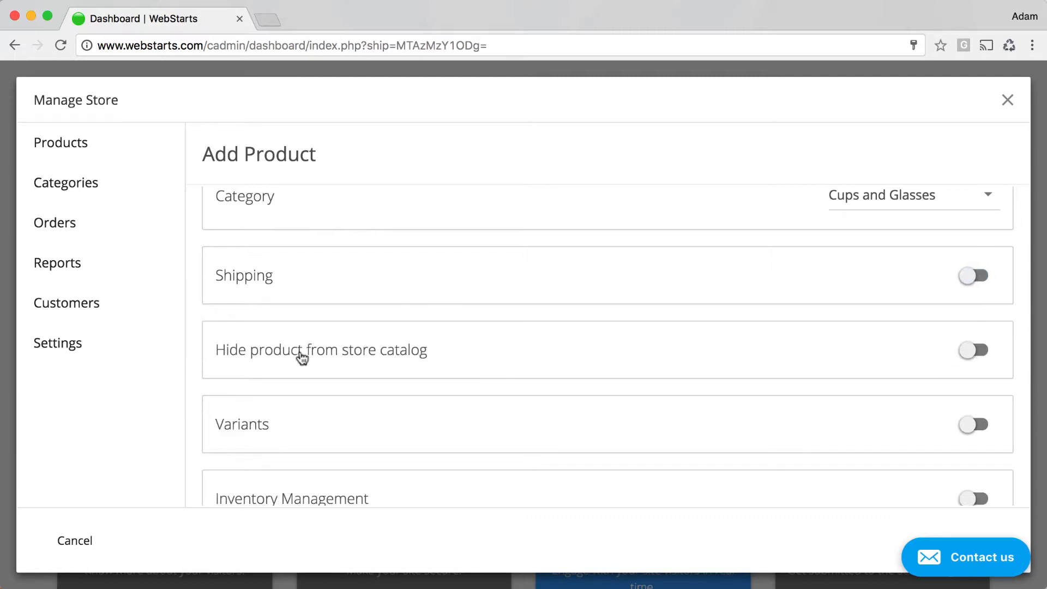
{"action": "mouse_move", "coordinate": [974, 350]}
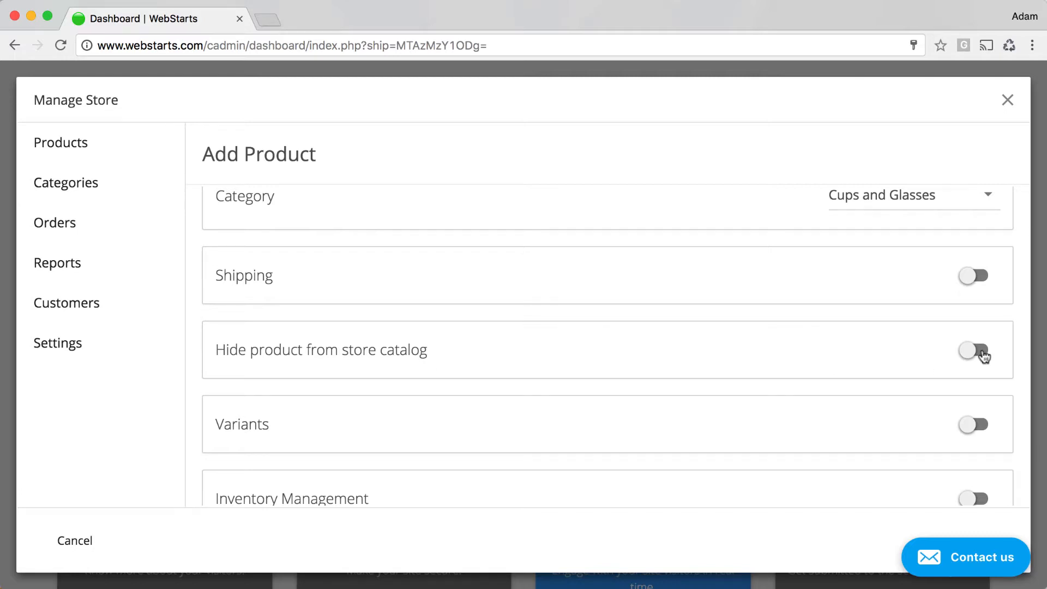
{"action": "scroll", "scroll_direction": "down", "scroll_amount": 3}
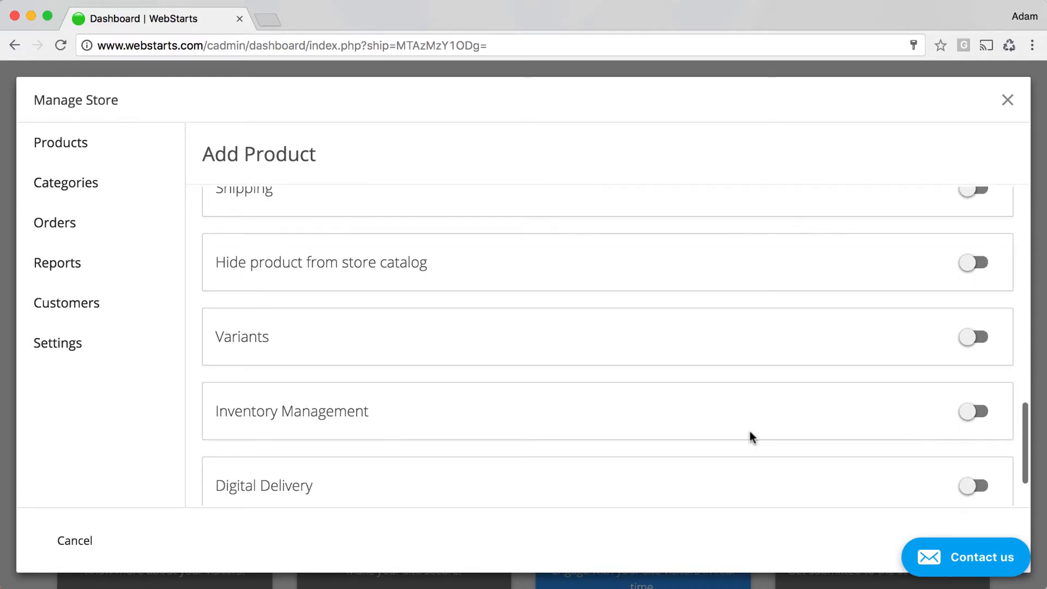
{"action": "mouse_move", "coordinate": [247, 353]}
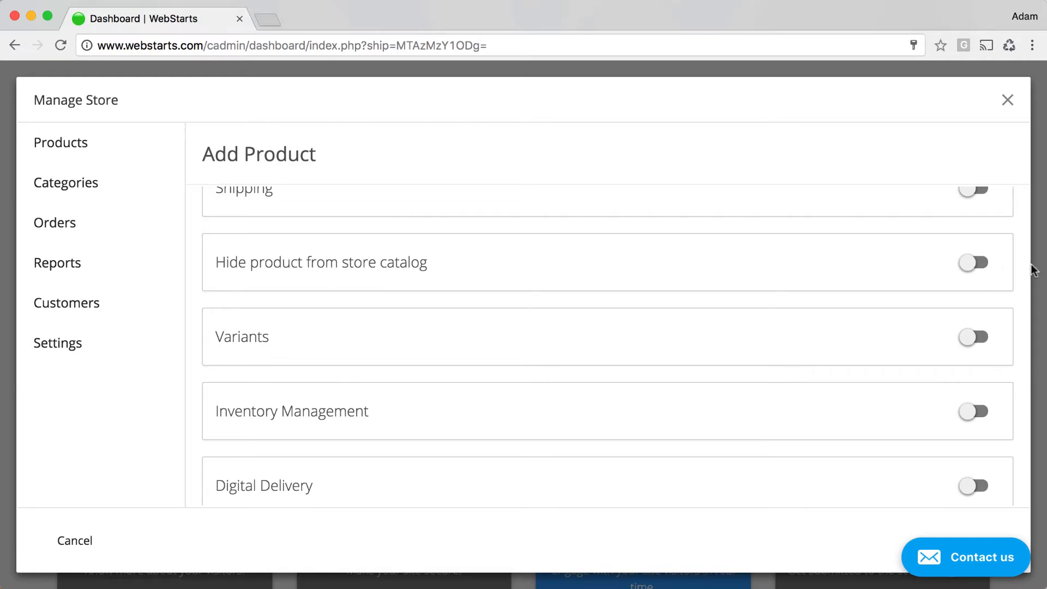
- Enable Variants with a Size option while leaving Inventory Management off
{"action": "left_click", "coordinate": [972, 337]}
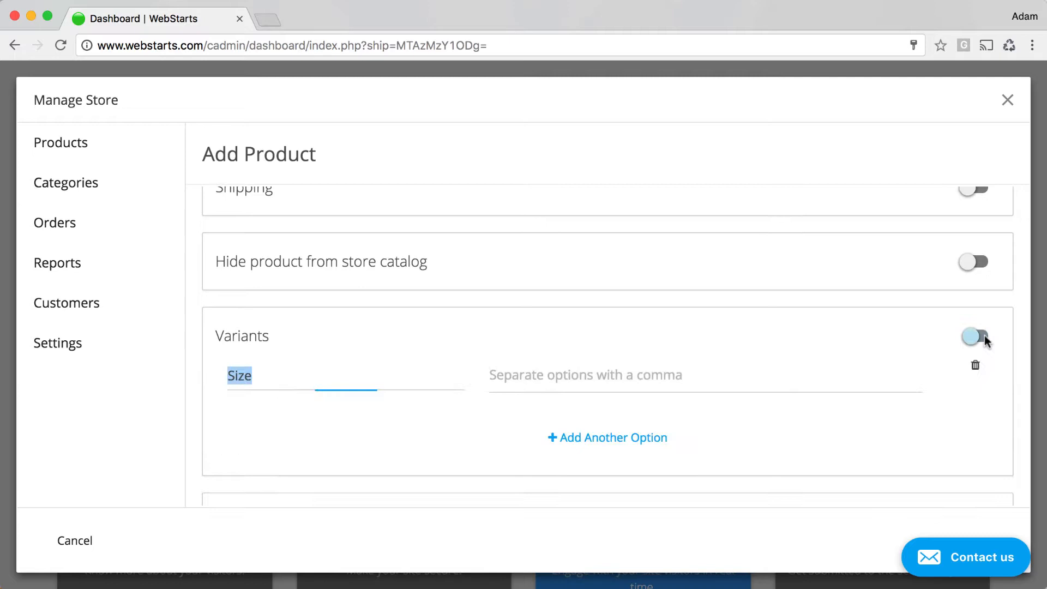
{"action": "left_click", "coordinate": [974, 337]}
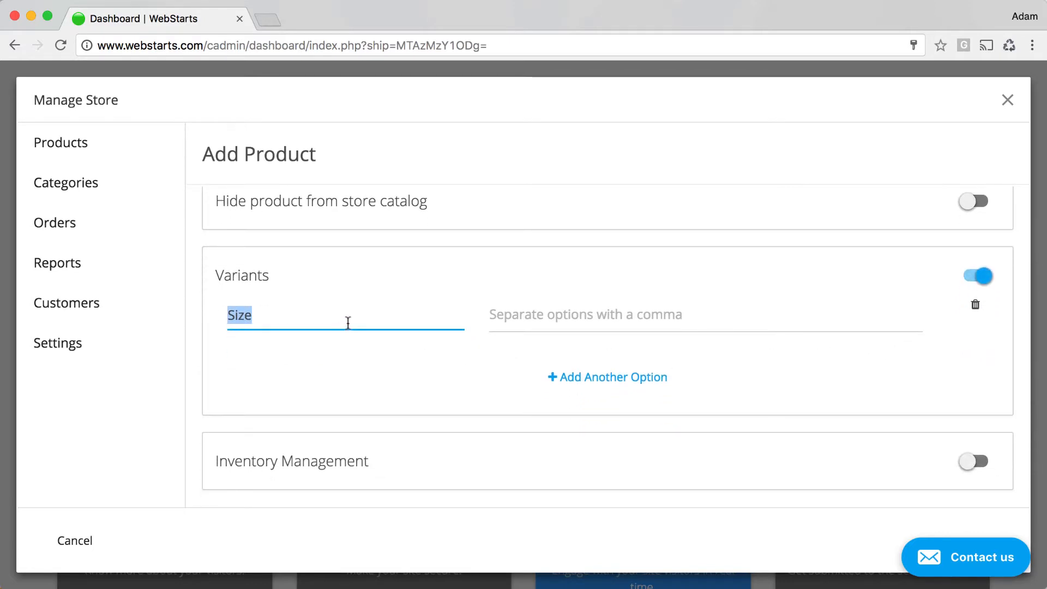
{"action": "mouse_move", "coordinate": [860, 283]}
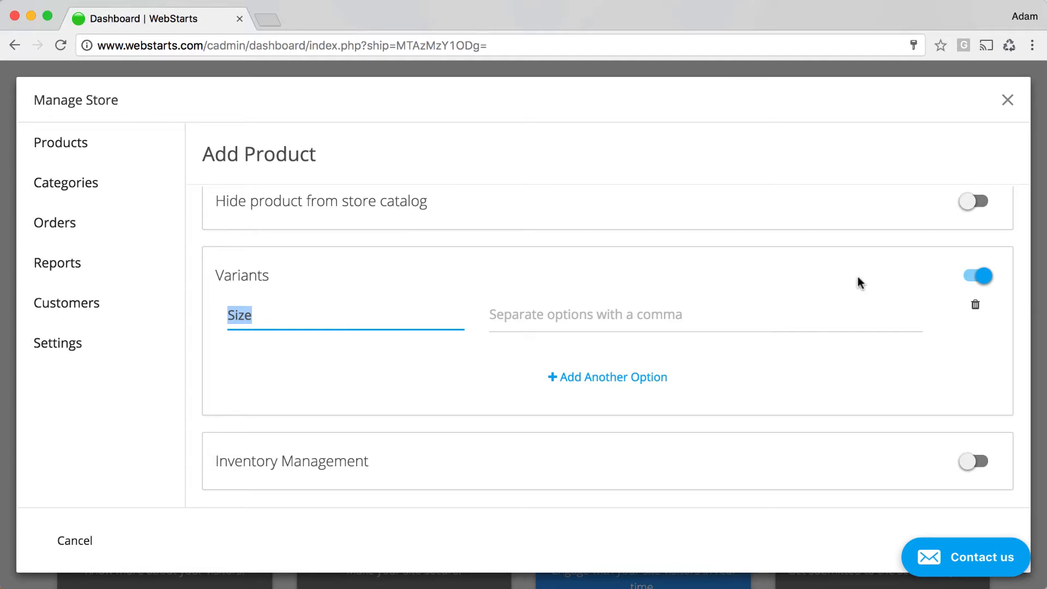
{"action": "scroll", "scroll_direction": "down", "scroll_amount": 3}
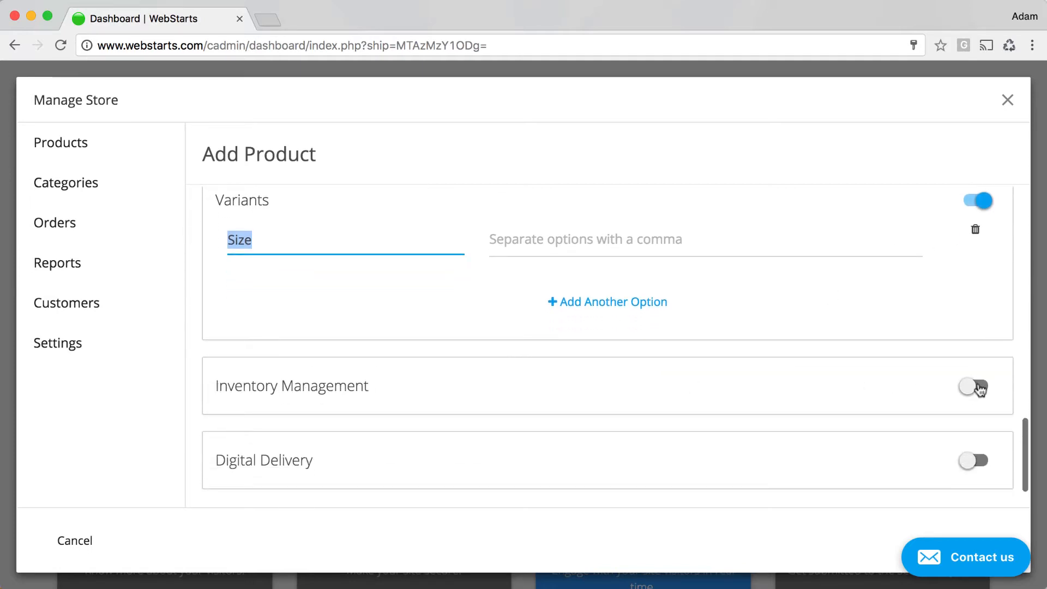
{"action": "left_click", "coordinate": [974, 388]}
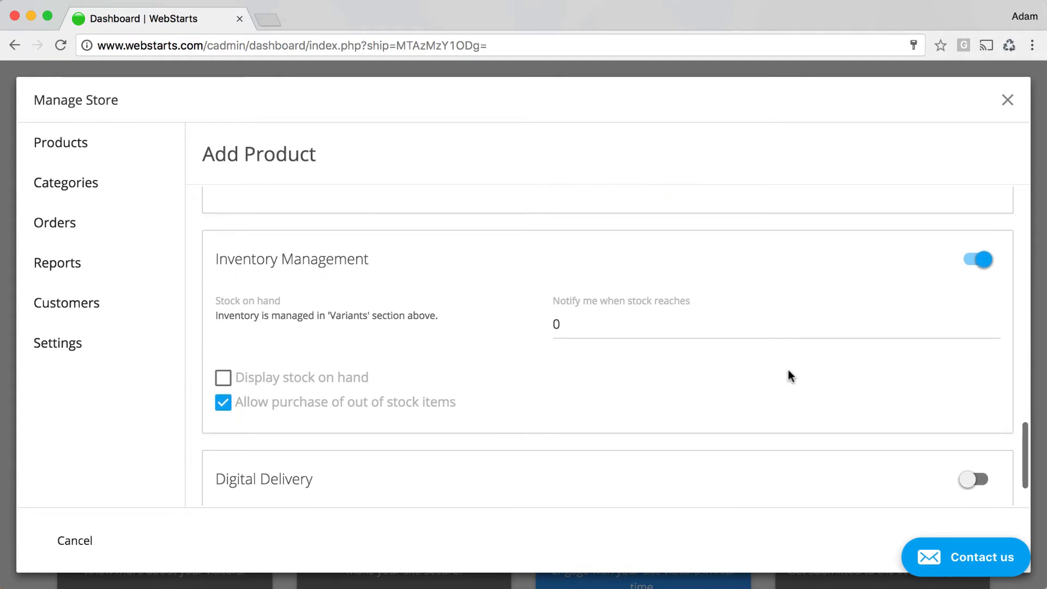
{"action": "scroll", "scroll_direction": "down", "scroll_amount": 3}
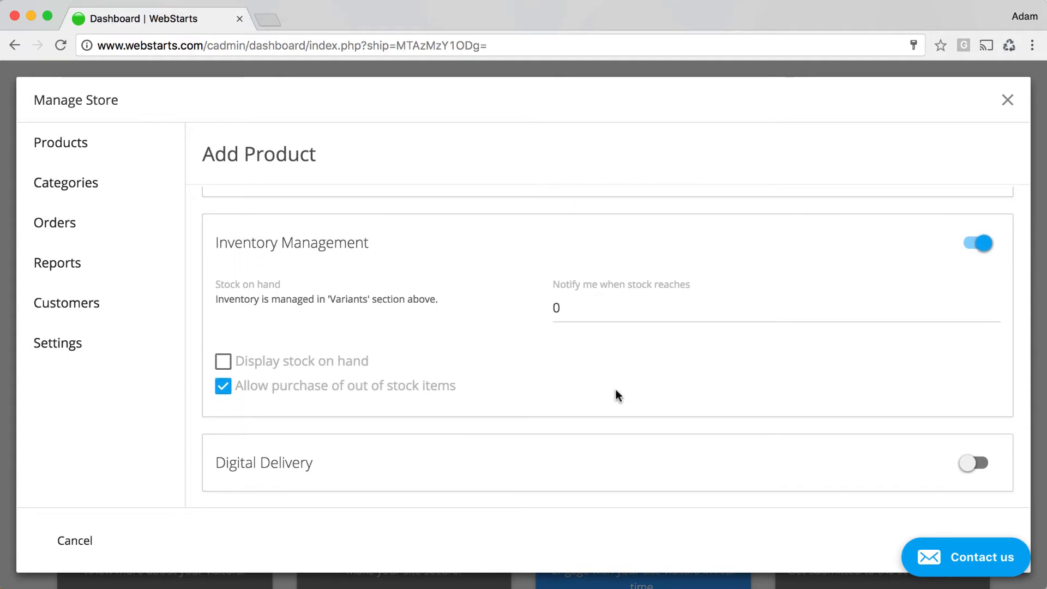
{"action": "scroll", "scroll_direction": "down", "scroll_amount": 3}
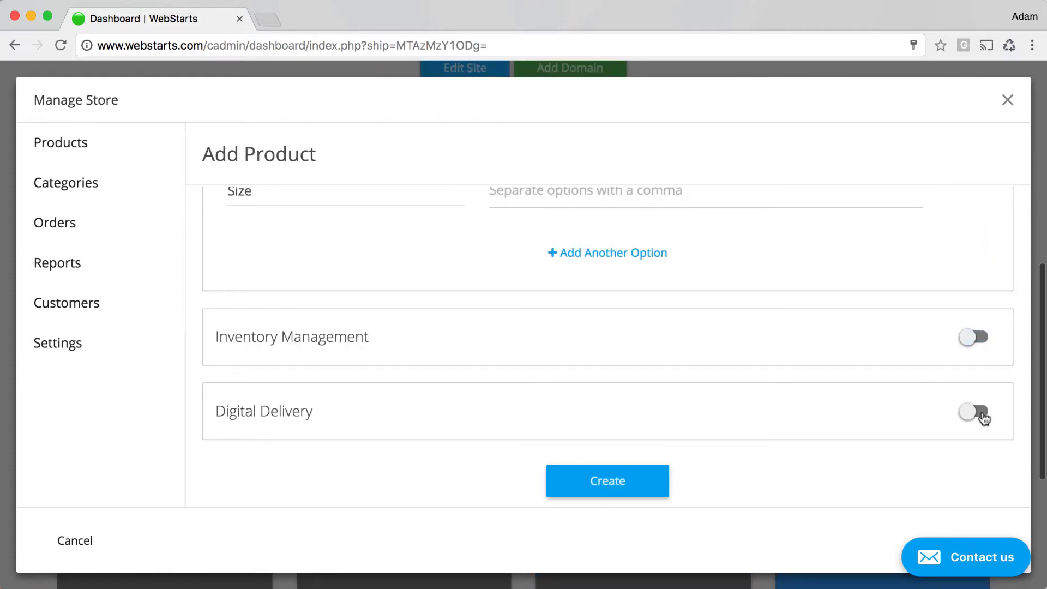
- Create the product so Gold Banded Wine Glass lists at $2.00, then close Manage Store
{"action": "left_click", "coordinate": [972, 411]}
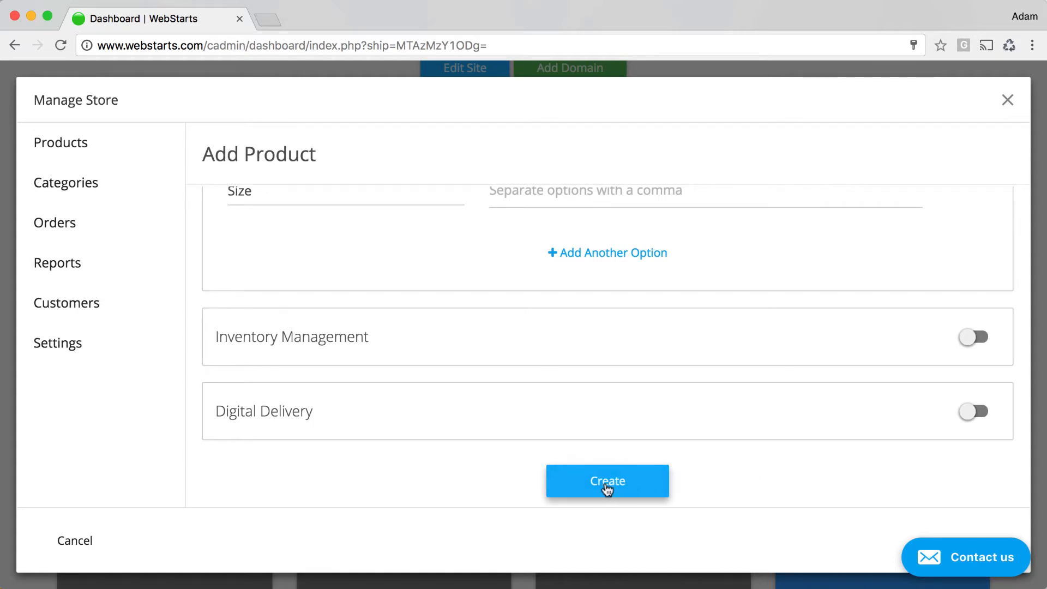
{"action": "left_click", "coordinate": [608, 480]}
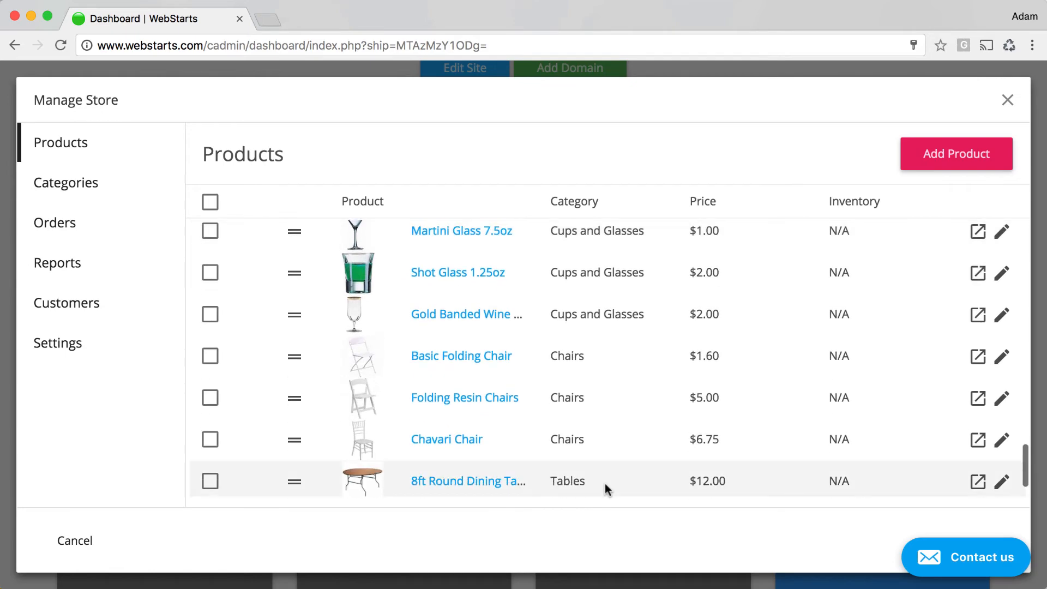
{"action": "left_click", "coordinate": [1001, 314]}
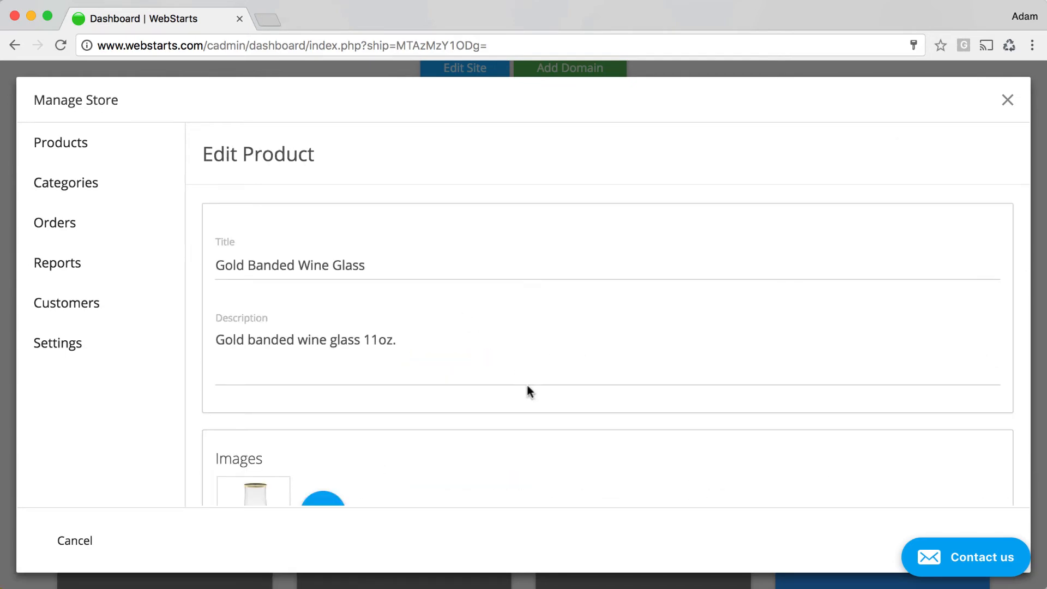
{"action": "left_click", "coordinate": [75, 540]}
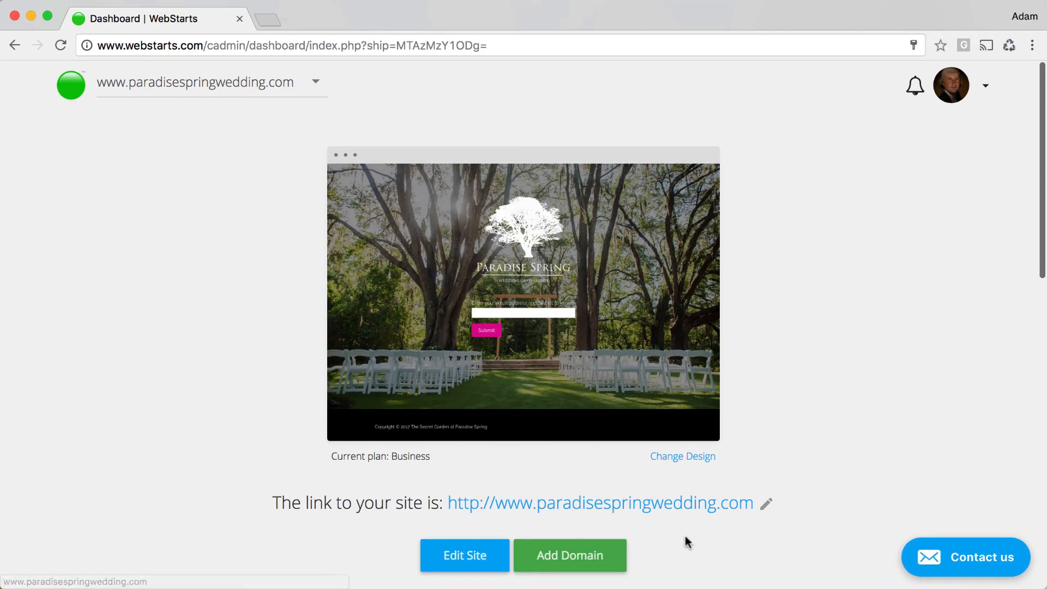
- View Gold Banded Wine Glass at $2.00 on the live site under Cups and Glasses
{"action": "left_click", "coordinate": [598, 503]}
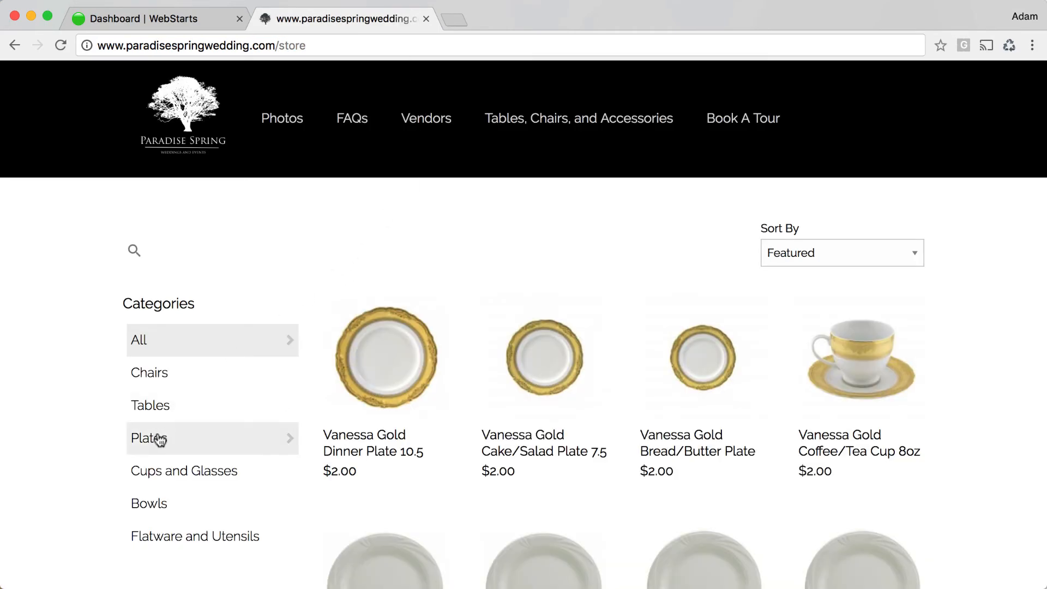
{"action": "left_click", "coordinate": [183, 471]}
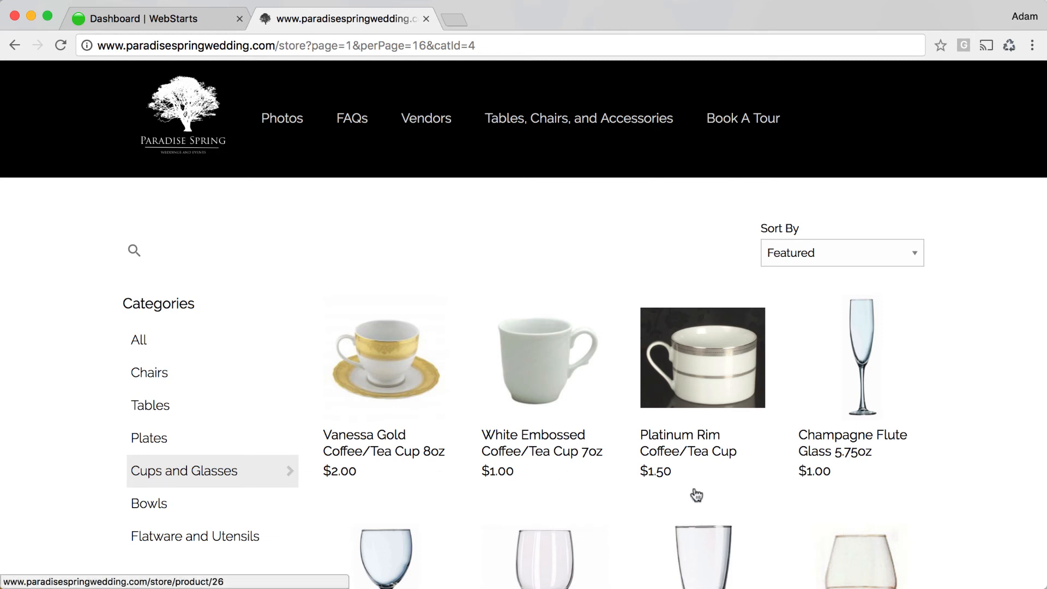
{"action": "scroll", "scroll_direction": "down", "scroll_amount": 3}
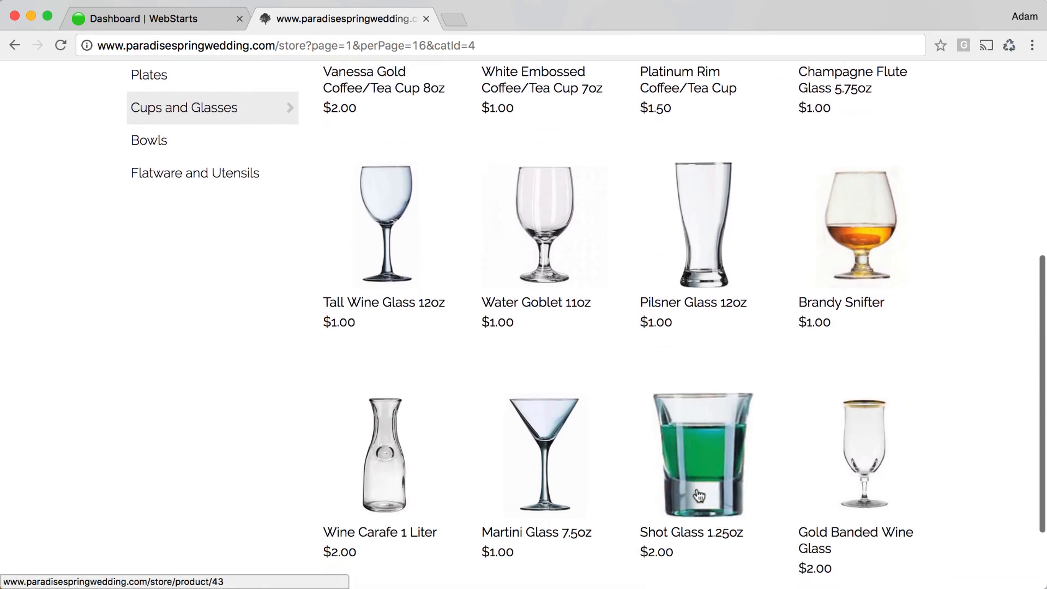
{"action": "left_click", "coordinate": [861, 454]}
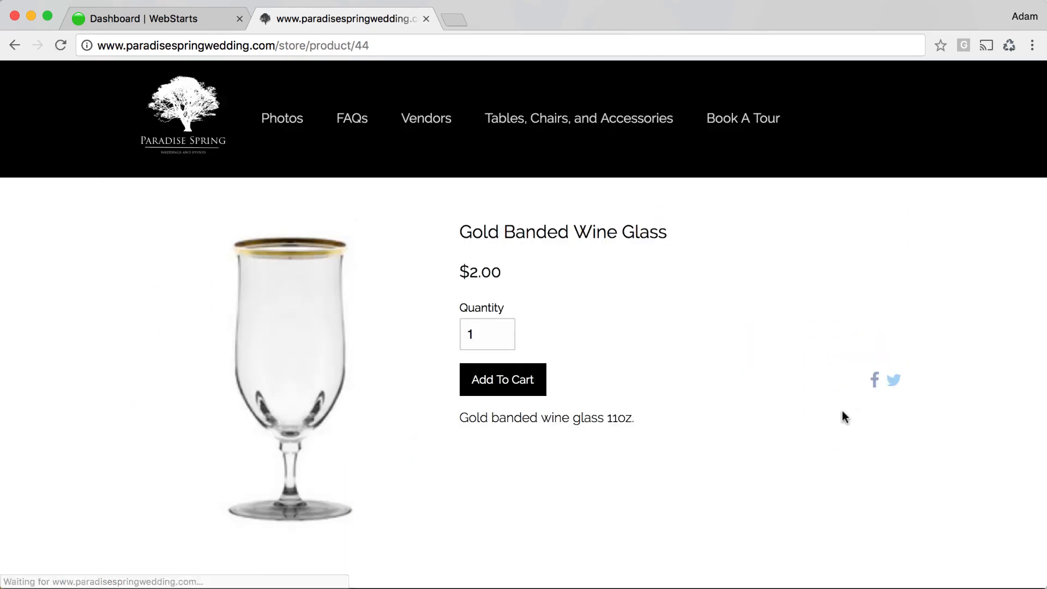